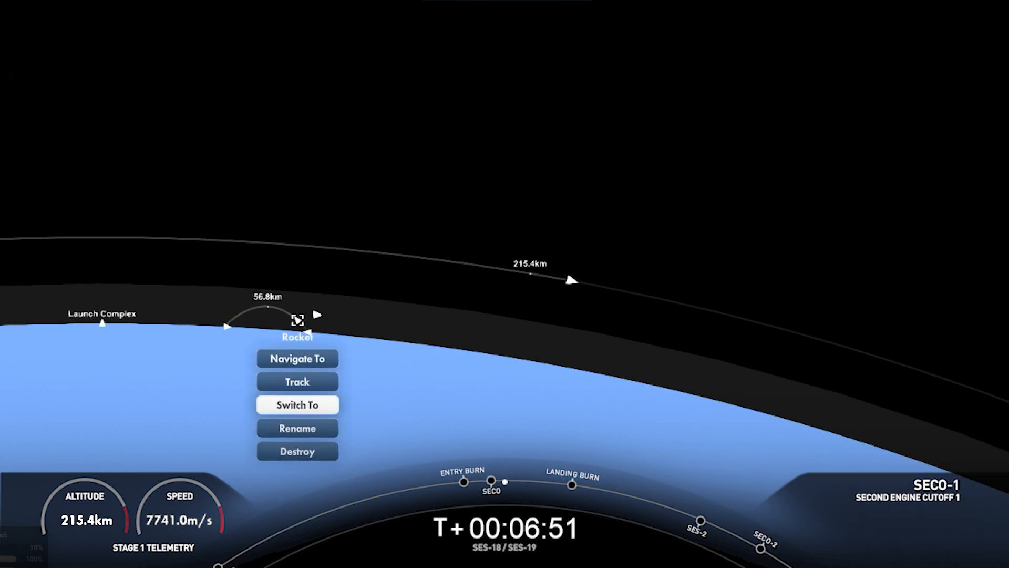
# Step: Zoom the map out to the whole planet, tracking the second stage's orbit with Stage 2 telemetry
pyautogui.click(297, 404)
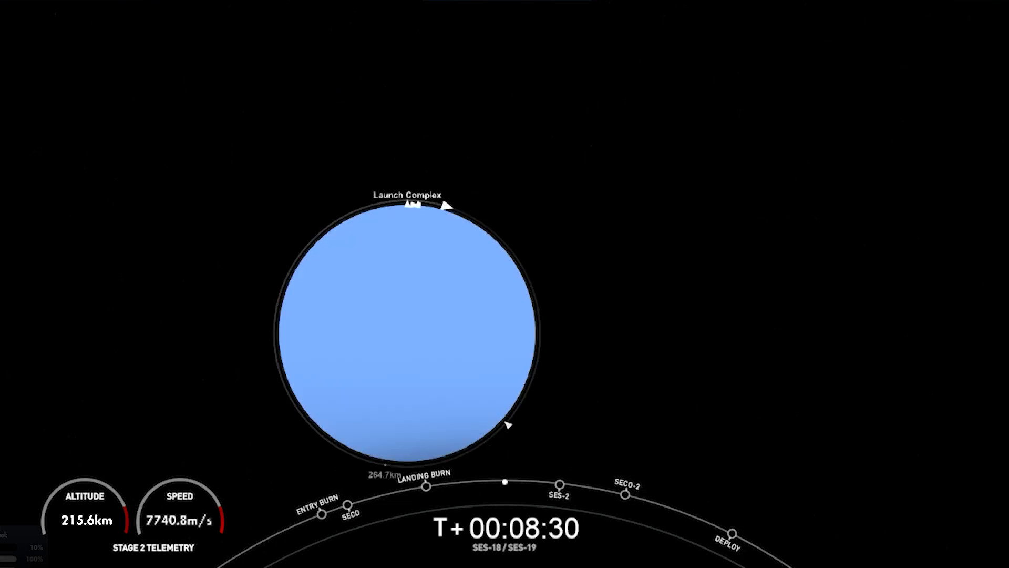
pyautogui.moveTo(519, 408)
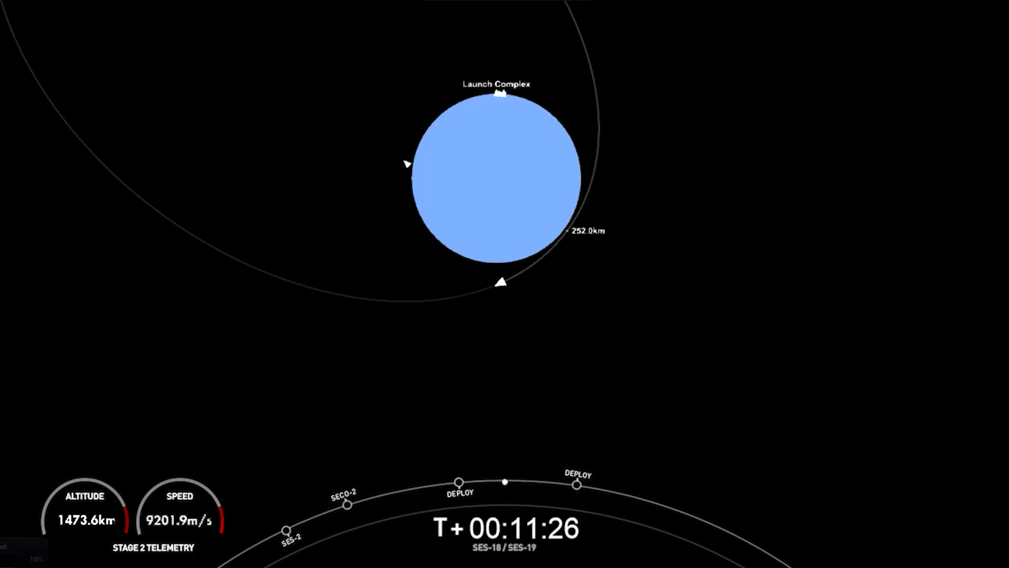
pyautogui.moveTo(419, 302)
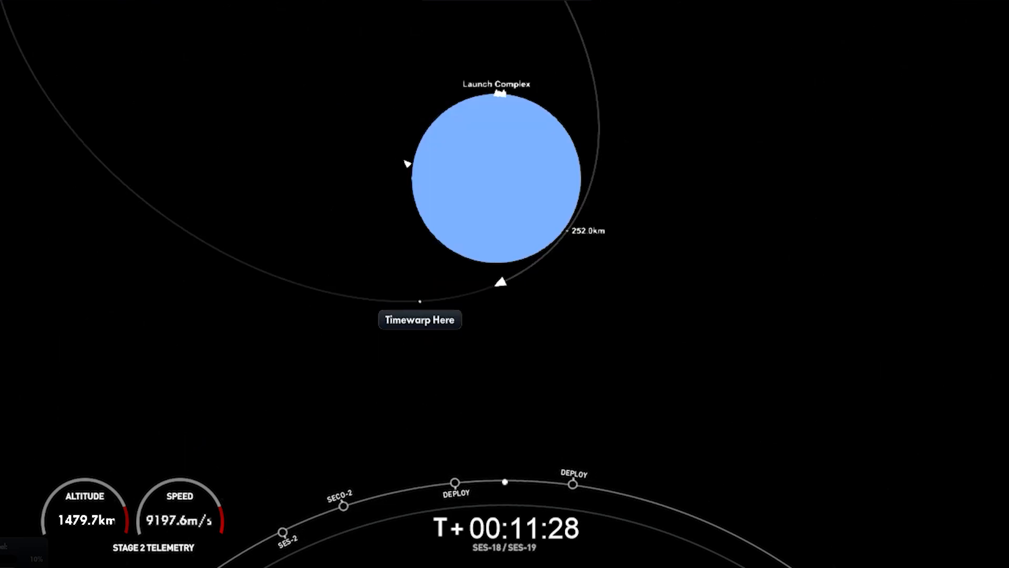